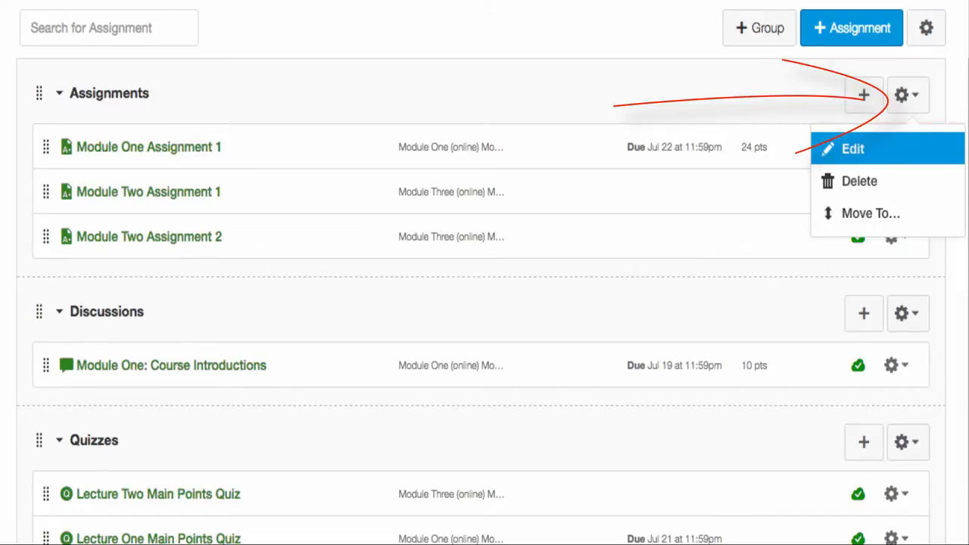
# Bring up the Assignments group's edit dialog with its name, grade percentage and drop rules
pyautogui.click(852, 149)
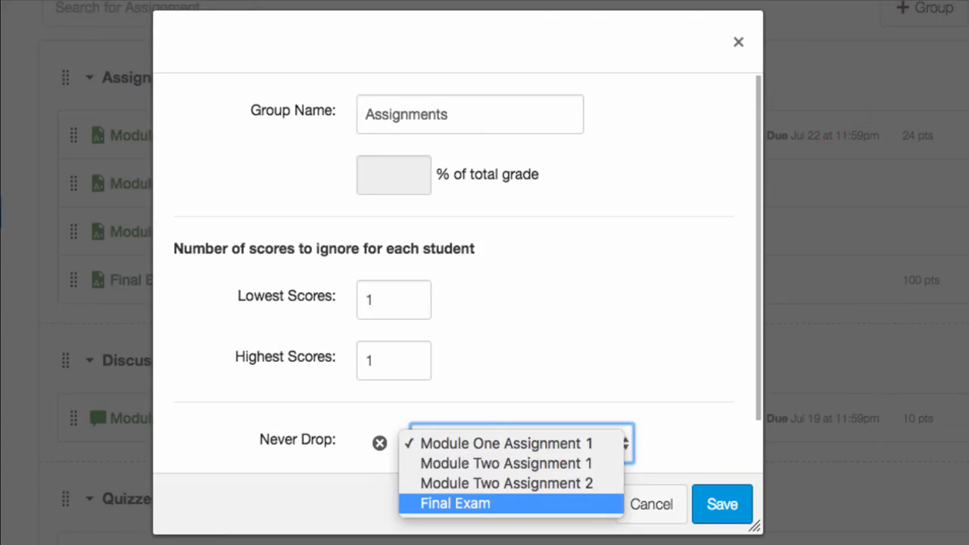